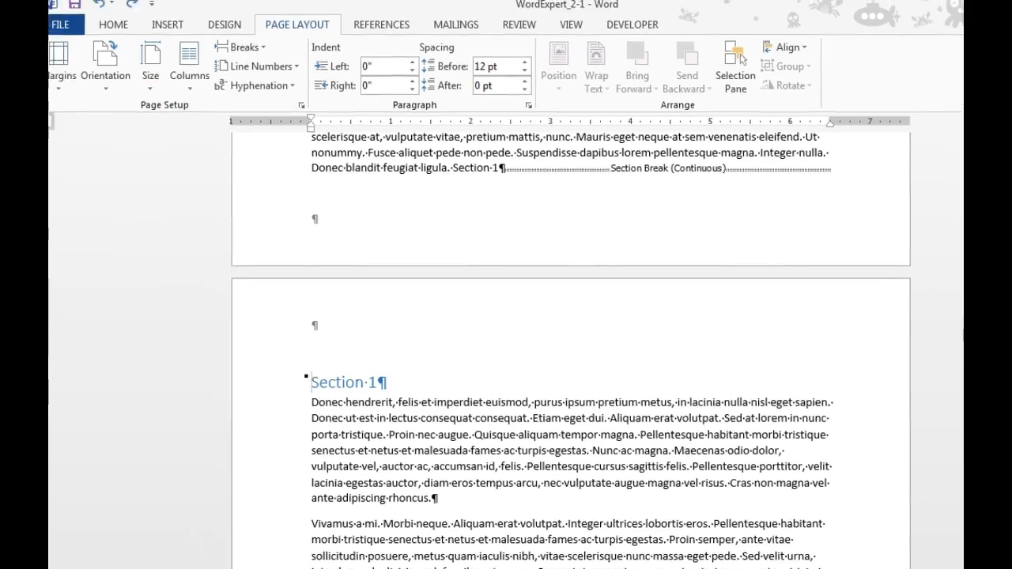
# Reach the Custom Margins settings from the Page Layout Margins presets.
pyautogui.click(63, 65)
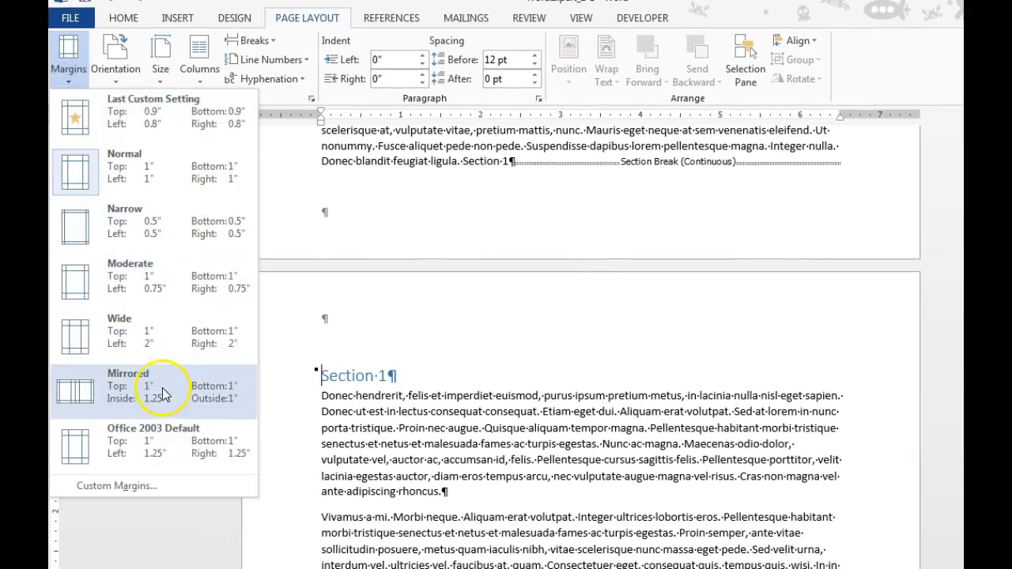
pyautogui.click(116, 486)
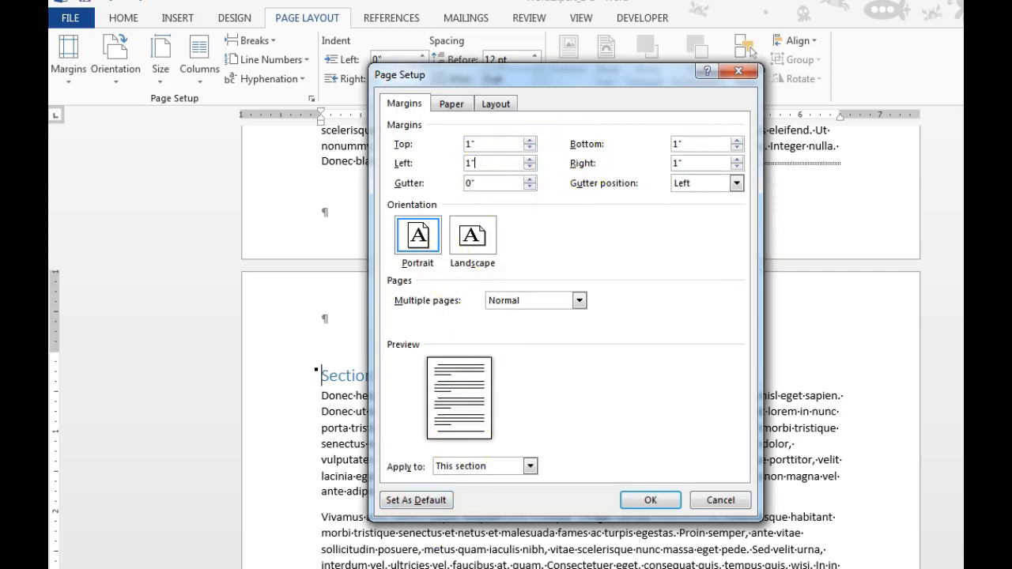
# Set Top and Bottom margins to 1.5" applied to this section only.
pyautogui.click(525, 139)
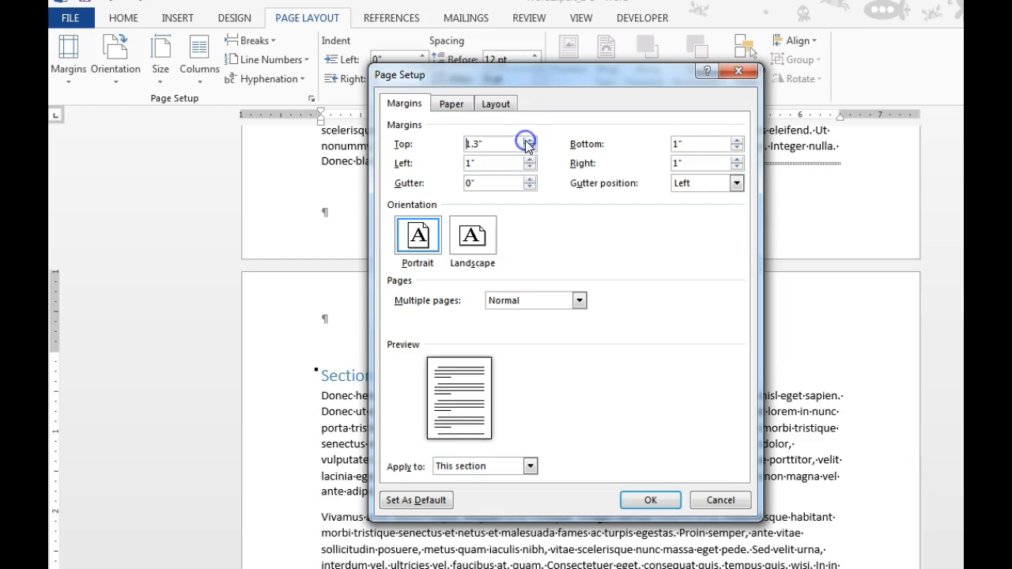
pyautogui.click(737, 139)
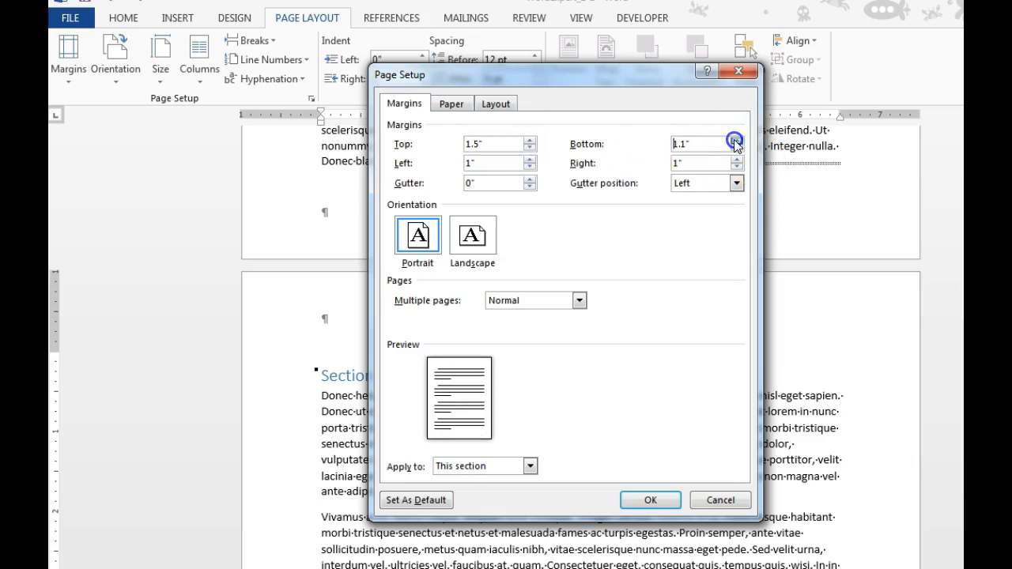
pyautogui.click(733, 139)
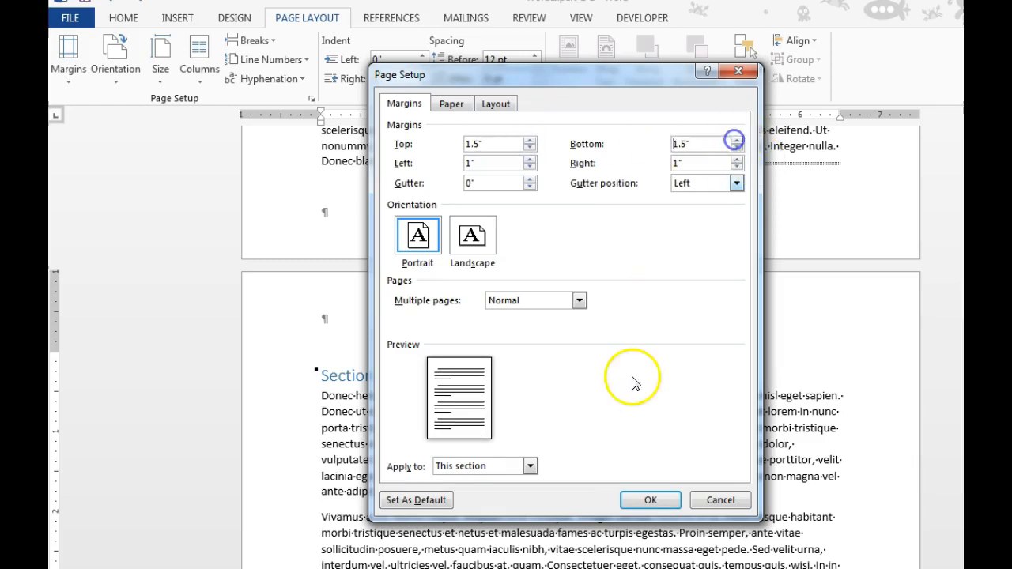
pyautogui.click(649, 500)
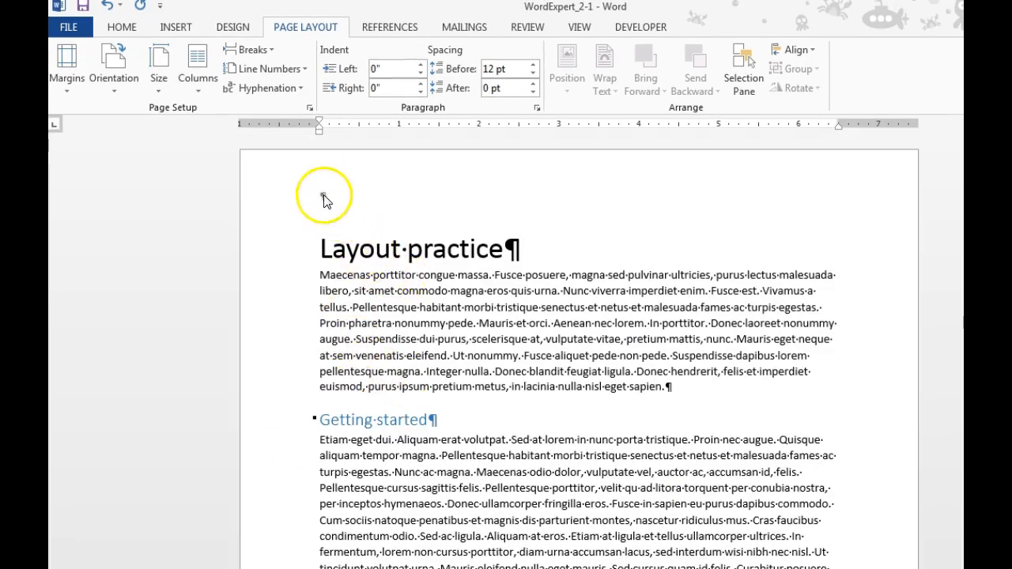
# Scroll down until the Section 1 heading is back in view.
pyautogui.scroll(-3)
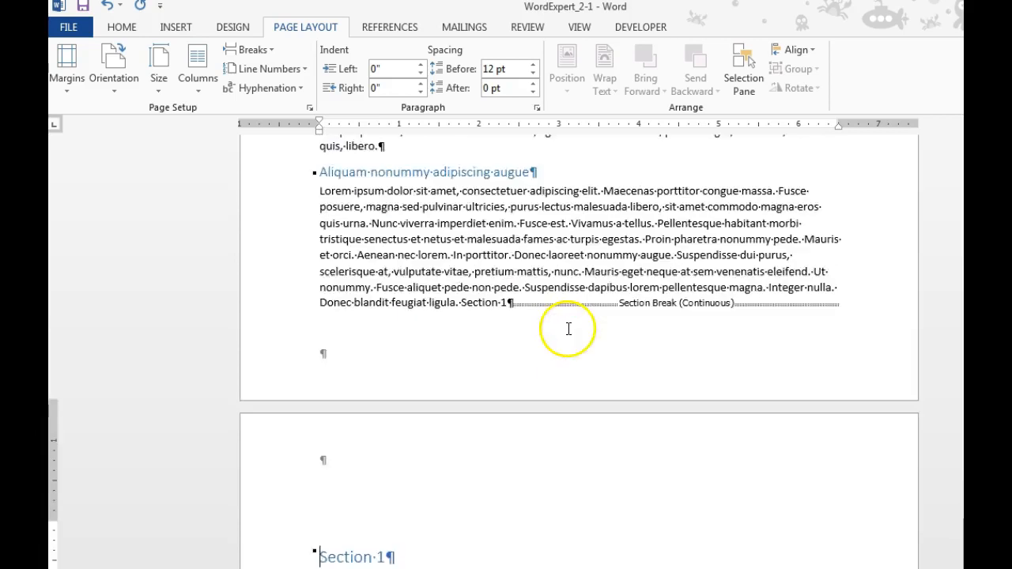
pyautogui.scroll(-3)
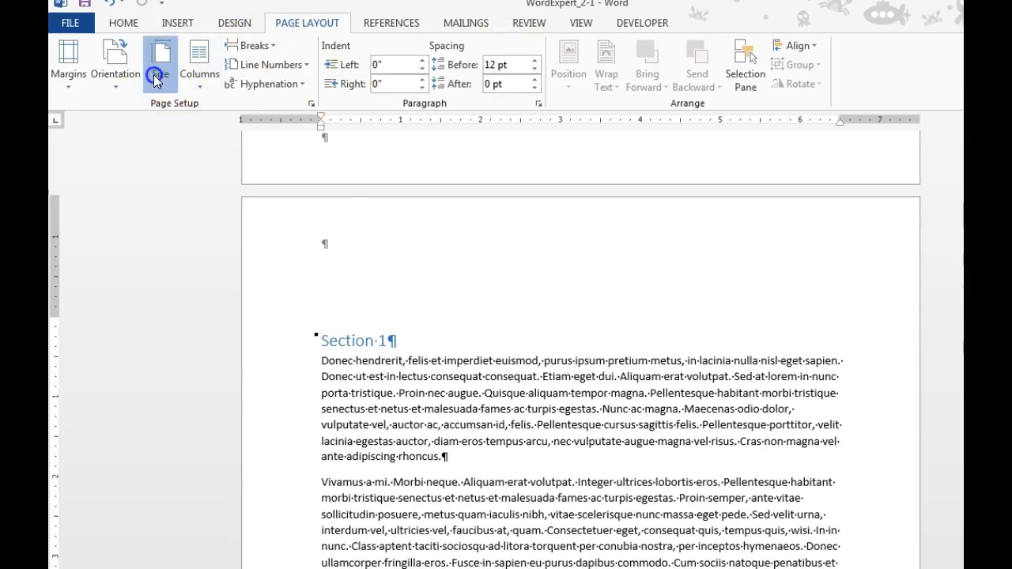
pyautogui.click(160, 65)
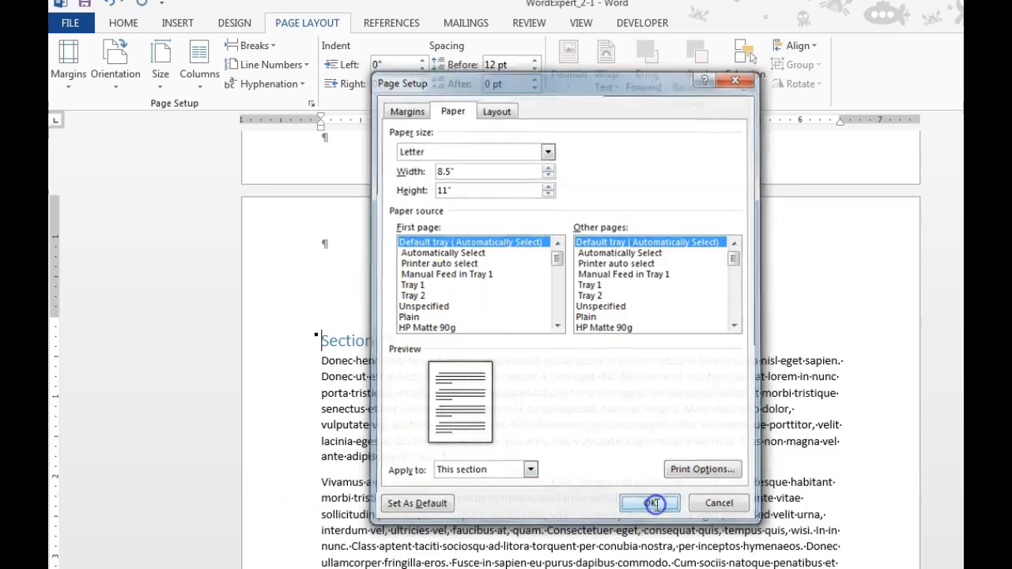
pyautogui.click(650, 503)
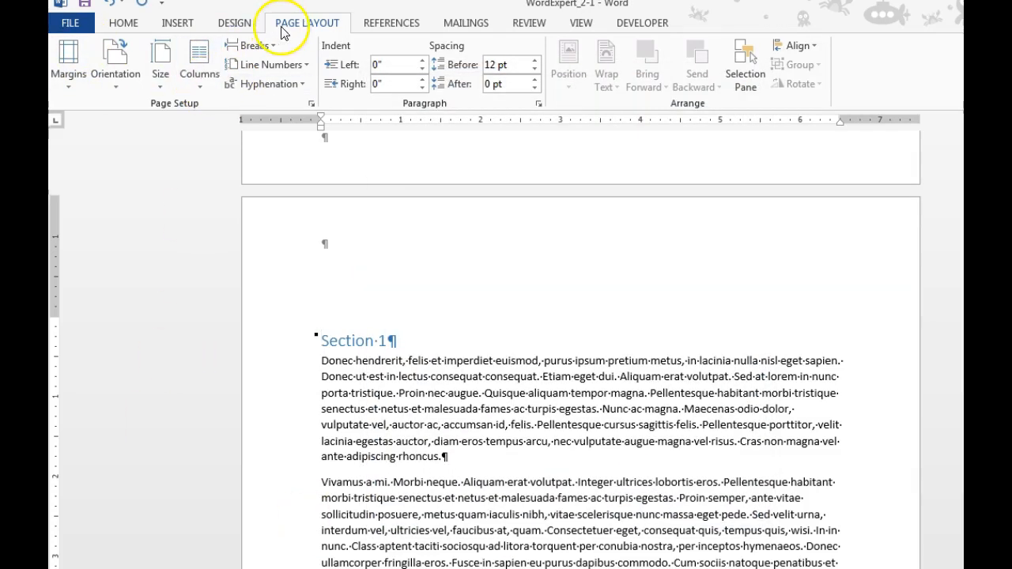
pyautogui.click(199, 65)
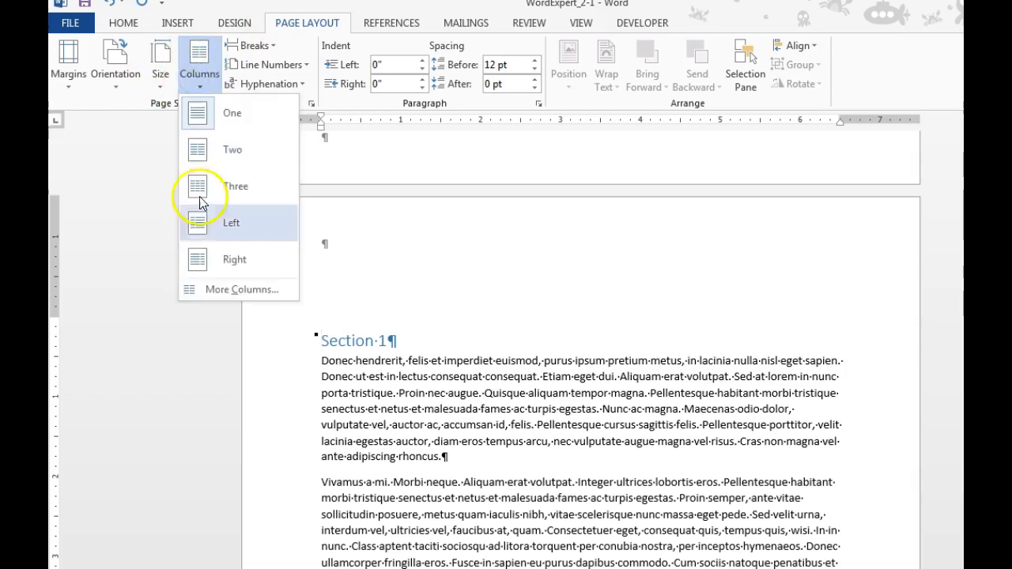
pyautogui.moveTo(229, 288)
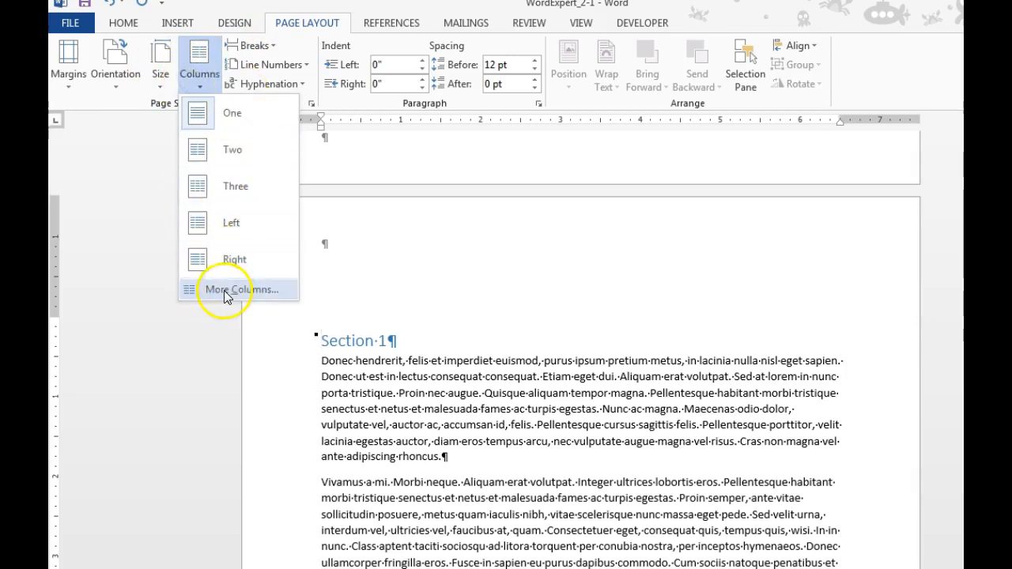
pyautogui.click(241, 287)
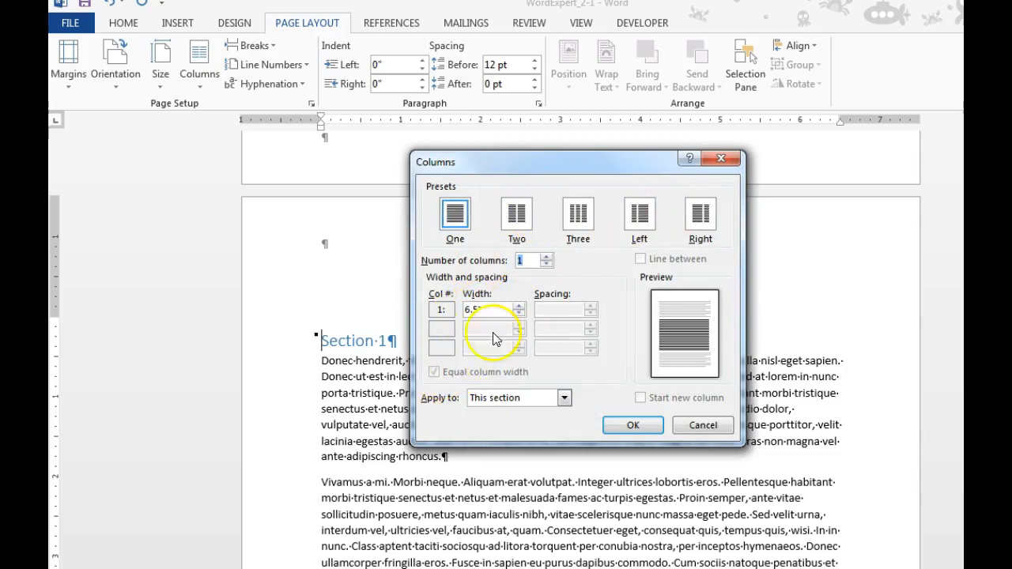
pyautogui.click(563, 399)
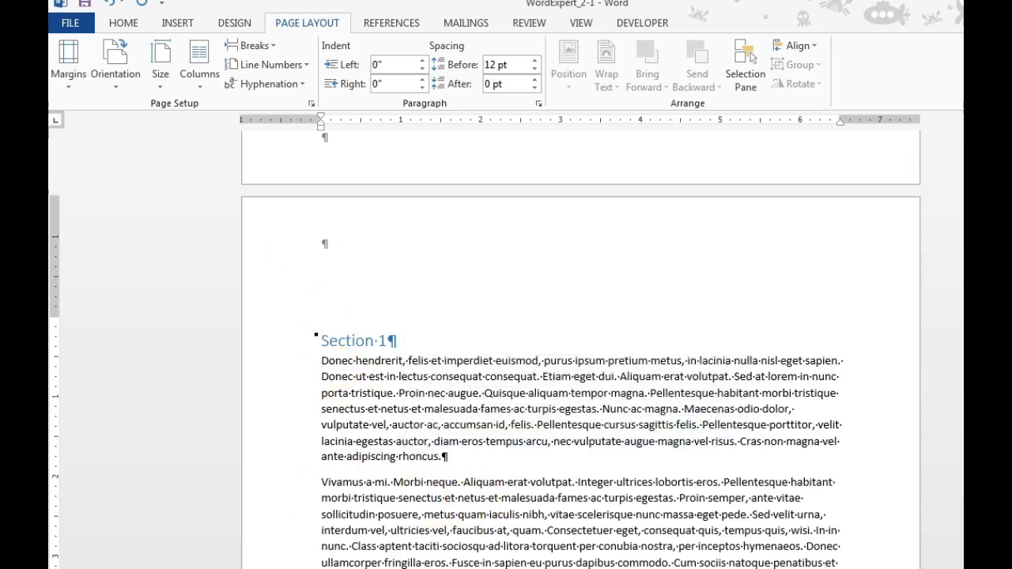
# Apply a Three-column layout without Equal column width to Section 1, then check Section 2.
pyautogui.click(199, 75)
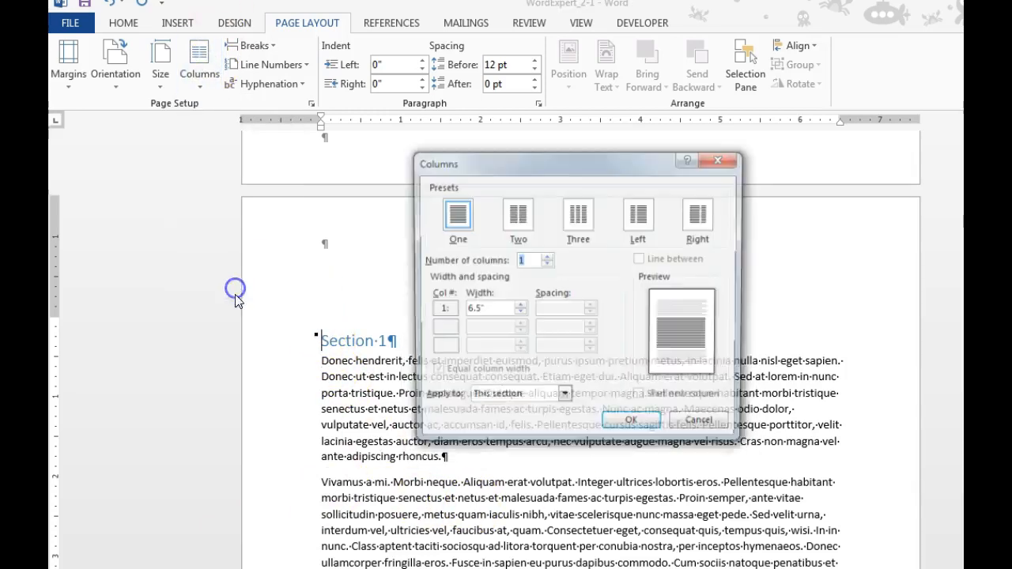
pyautogui.click(578, 215)
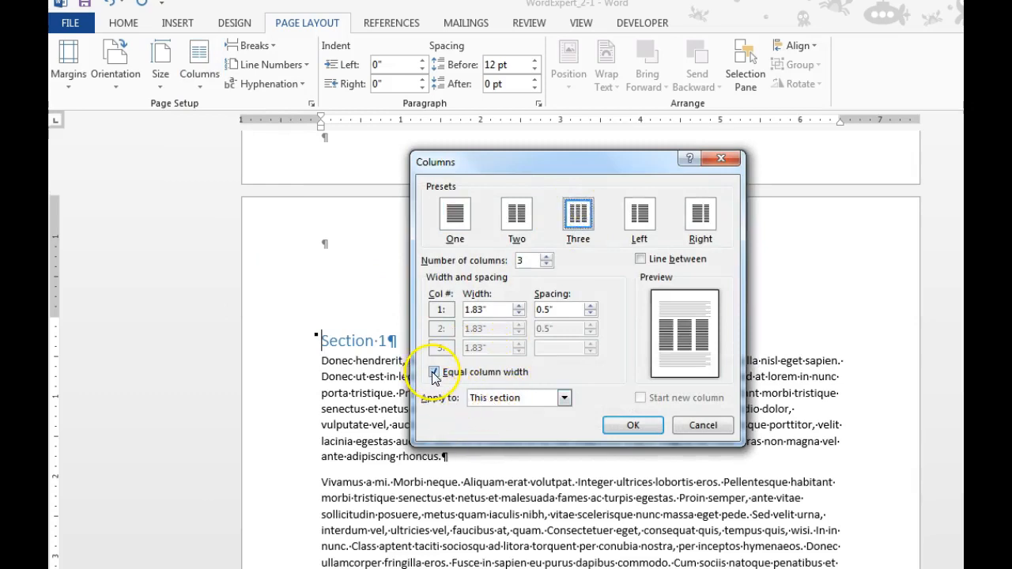
pyautogui.click(433, 372)
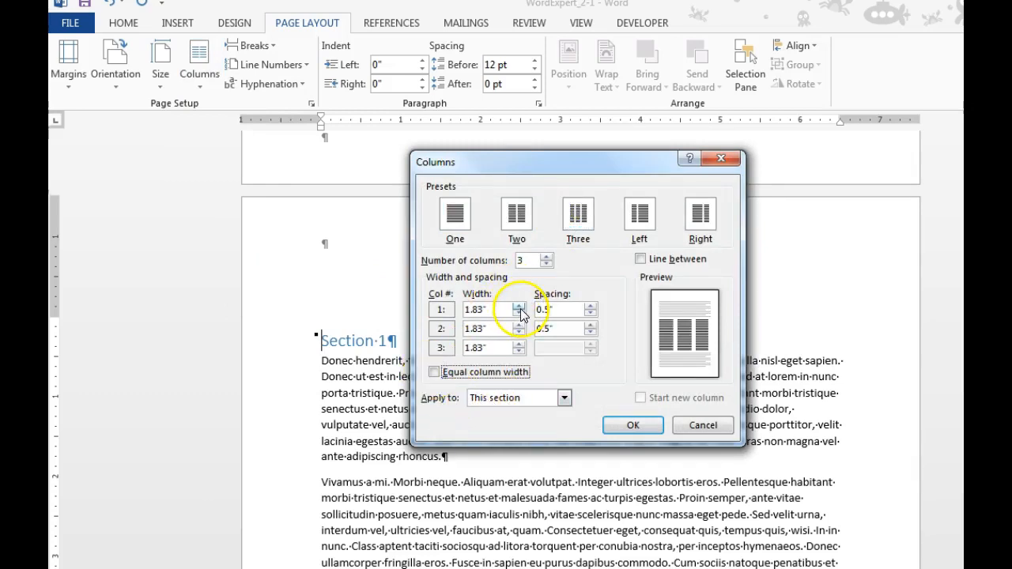
pyautogui.click(632, 425)
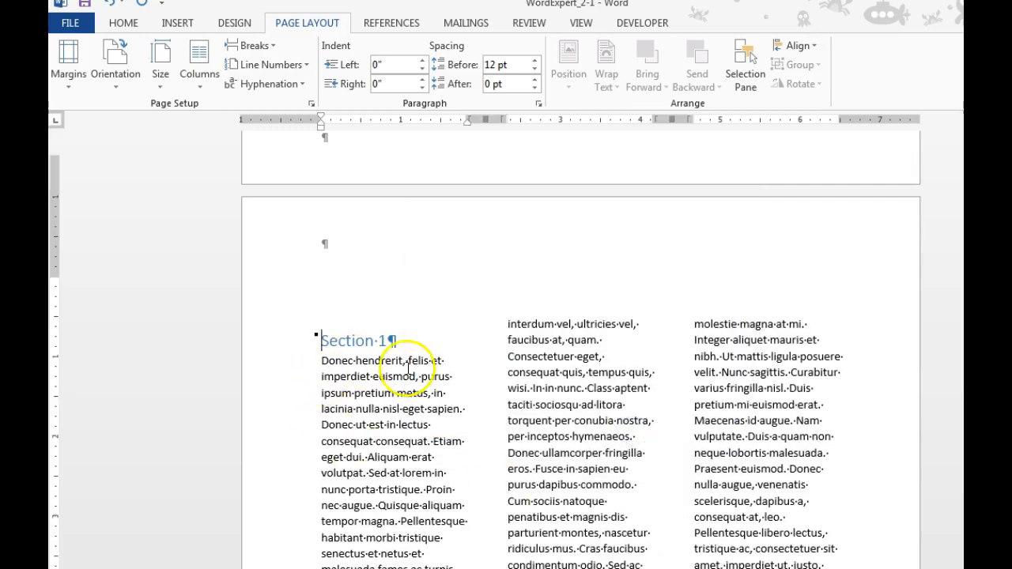
pyautogui.scroll(-3)
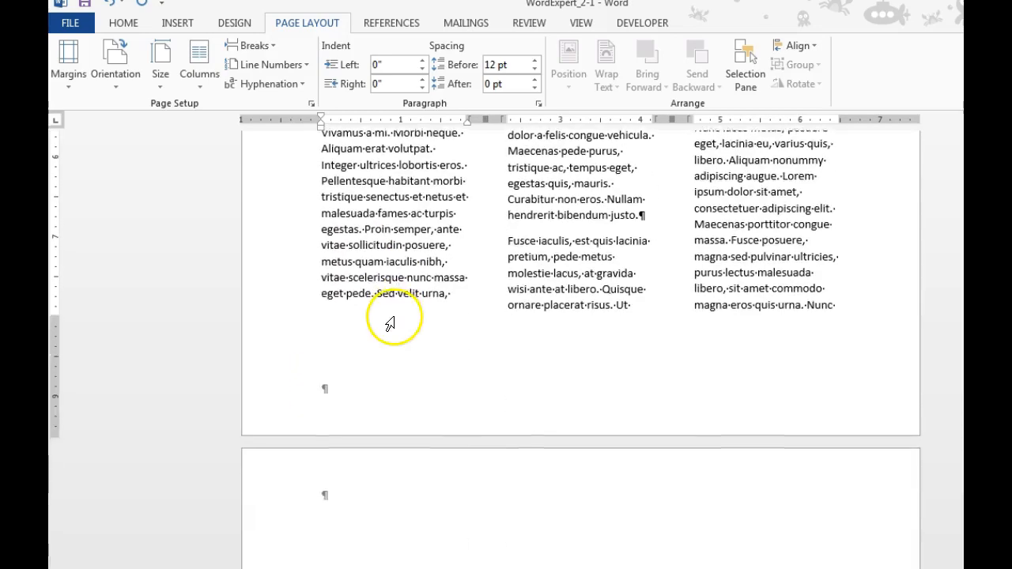
pyautogui.scroll(-3)
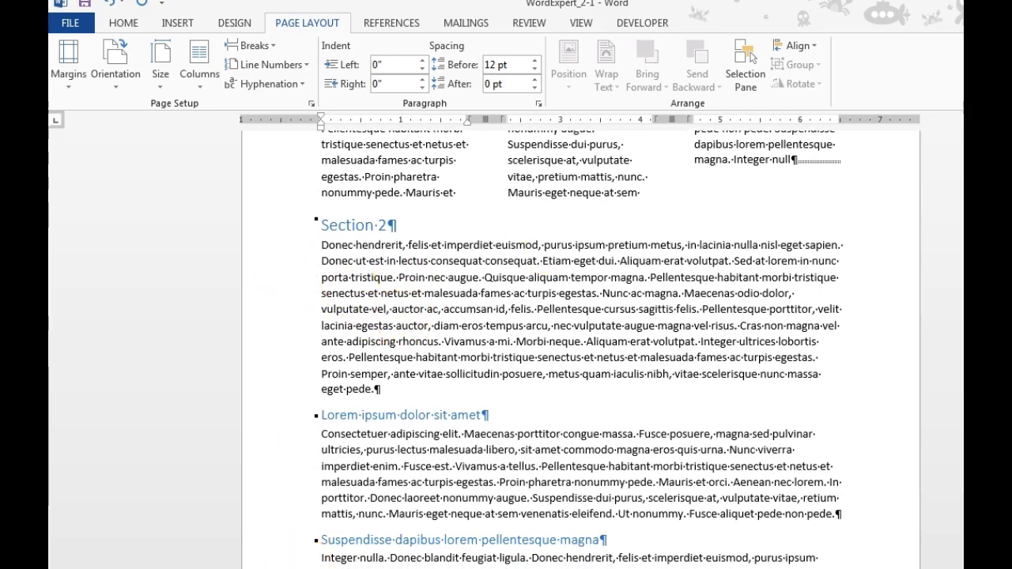